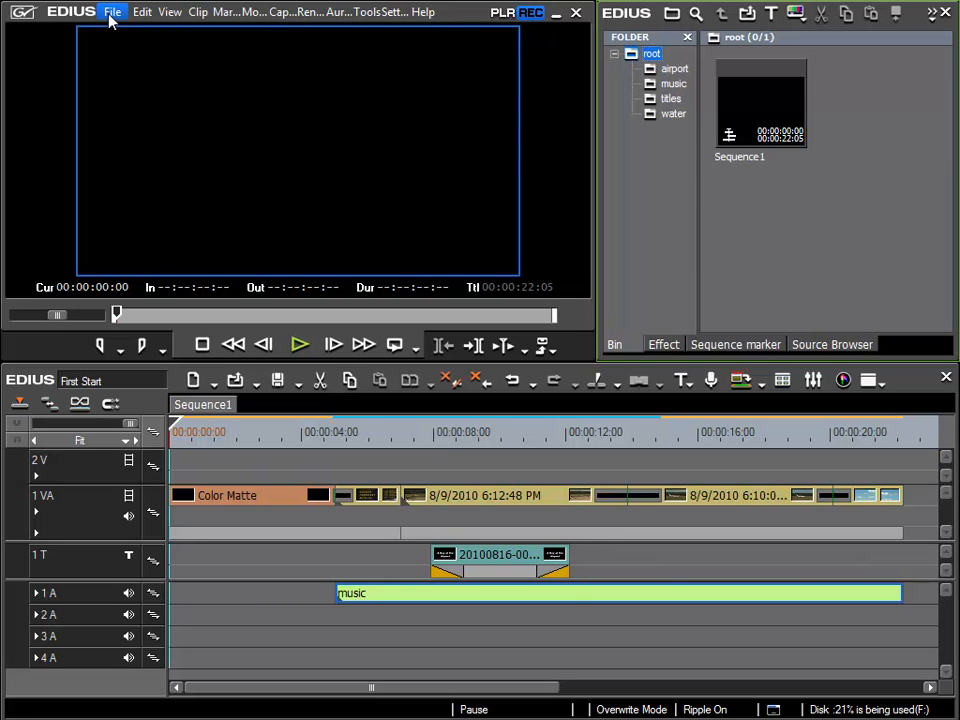
Step: Bring up the Print to File export dialog from the File > Export menu
{"action": "left_click", "coordinate": [112, 12]}
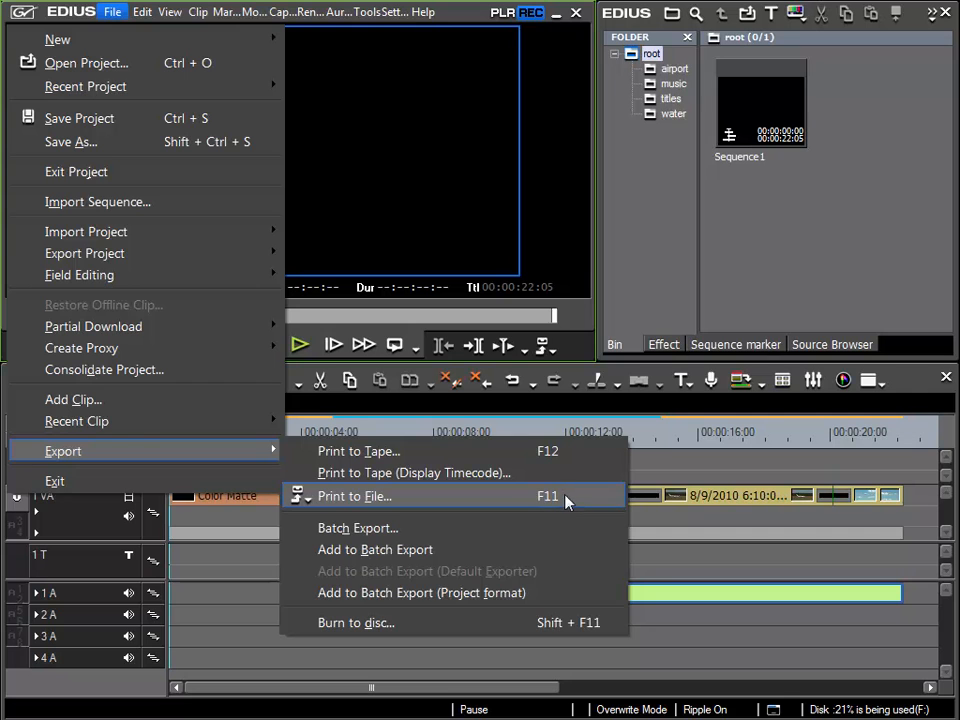
{"action": "left_click", "coordinate": [356, 496]}
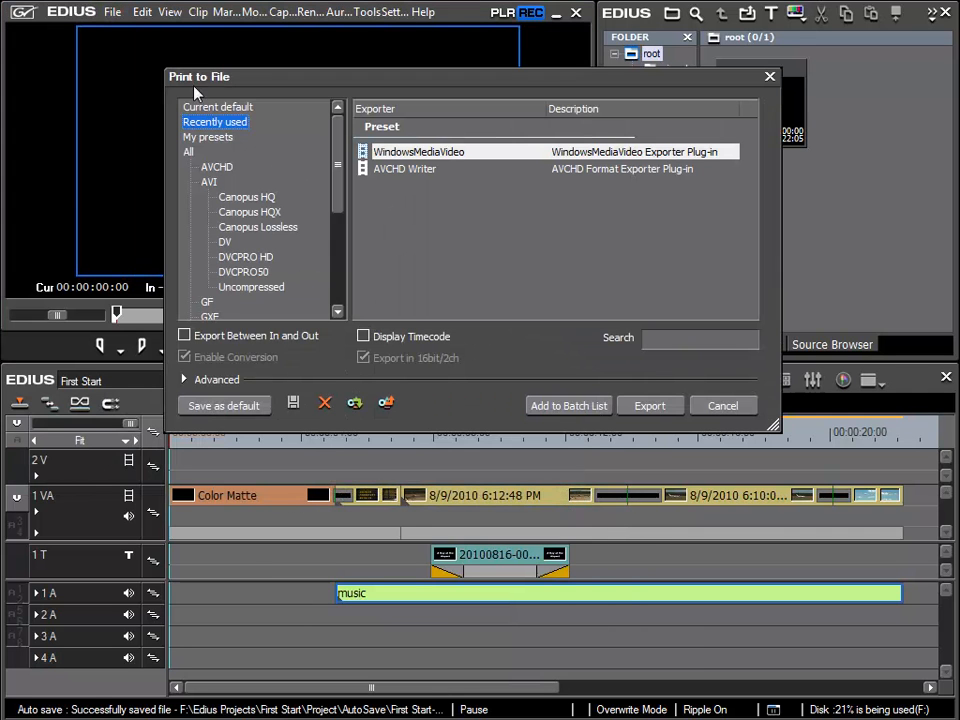
Step: Switch from Current default to All exporters and browse the category tree down to Windows Media
{"action": "left_click", "coordinate": [218, 108]}
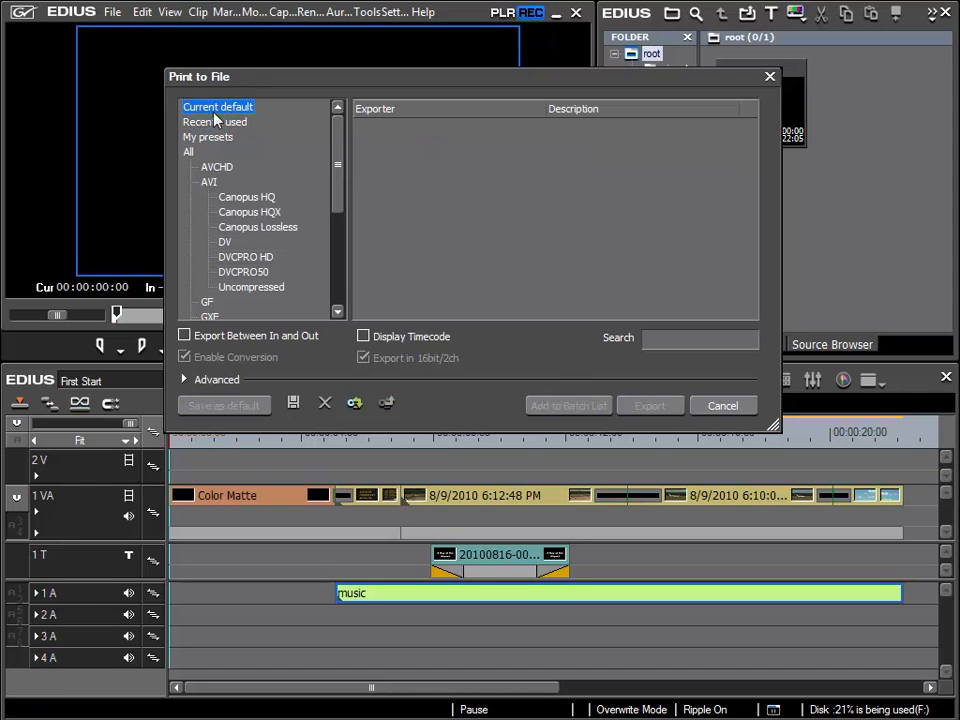
{"action": "left_click", "coordinate": [188, 152]}
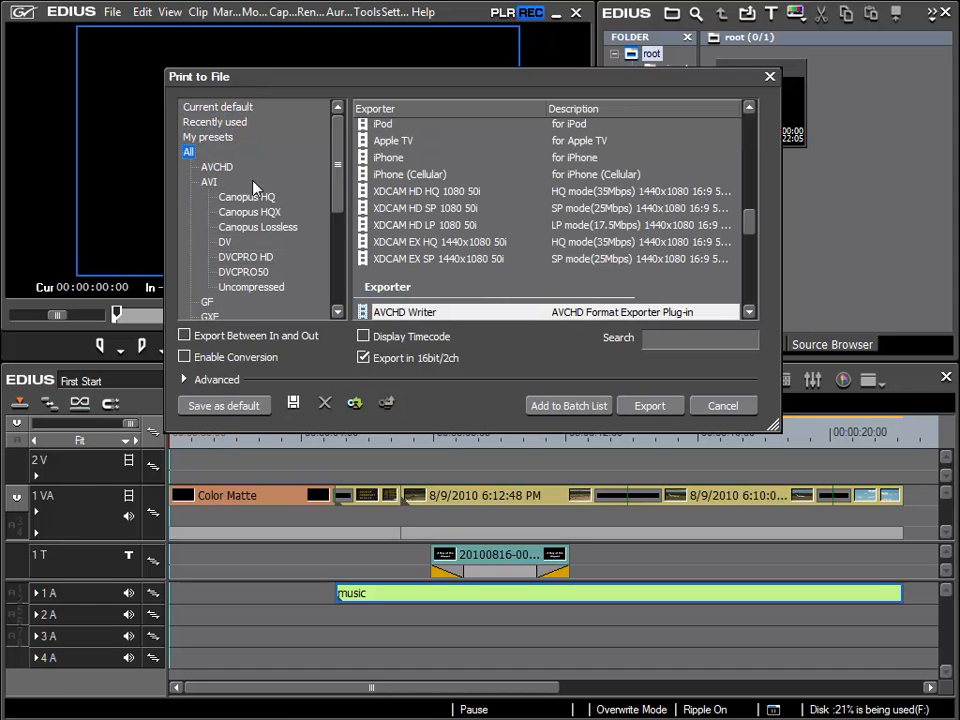
{"action": "scroll", "scroll_direction": "down", "scroll_amount": 3}
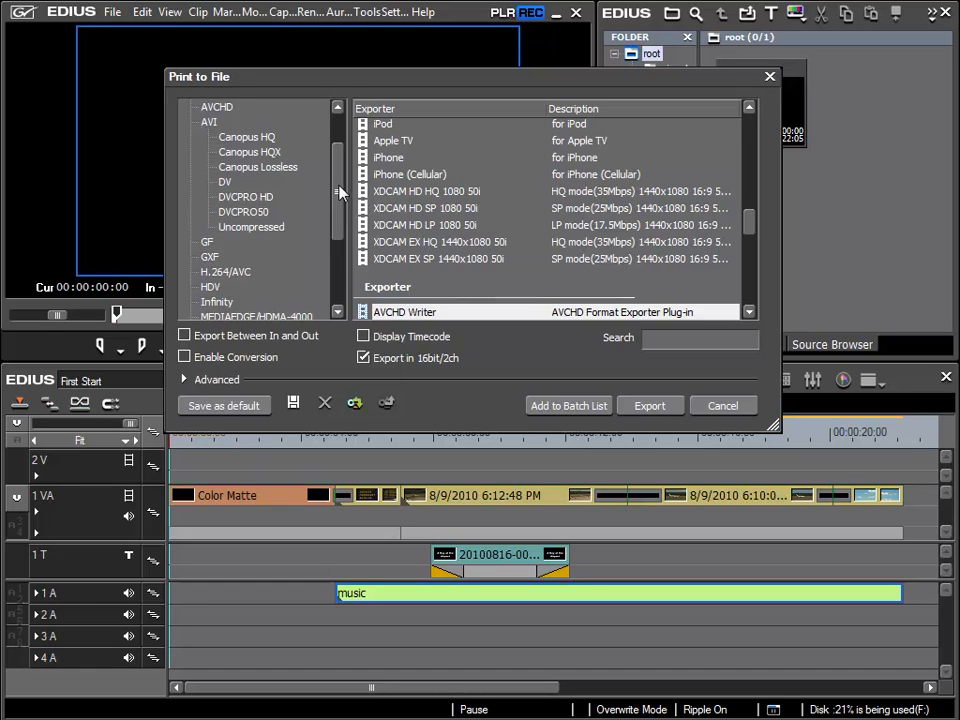
{"action": "scroll", "scroll_direction": "down", "scroll_amount": 3}
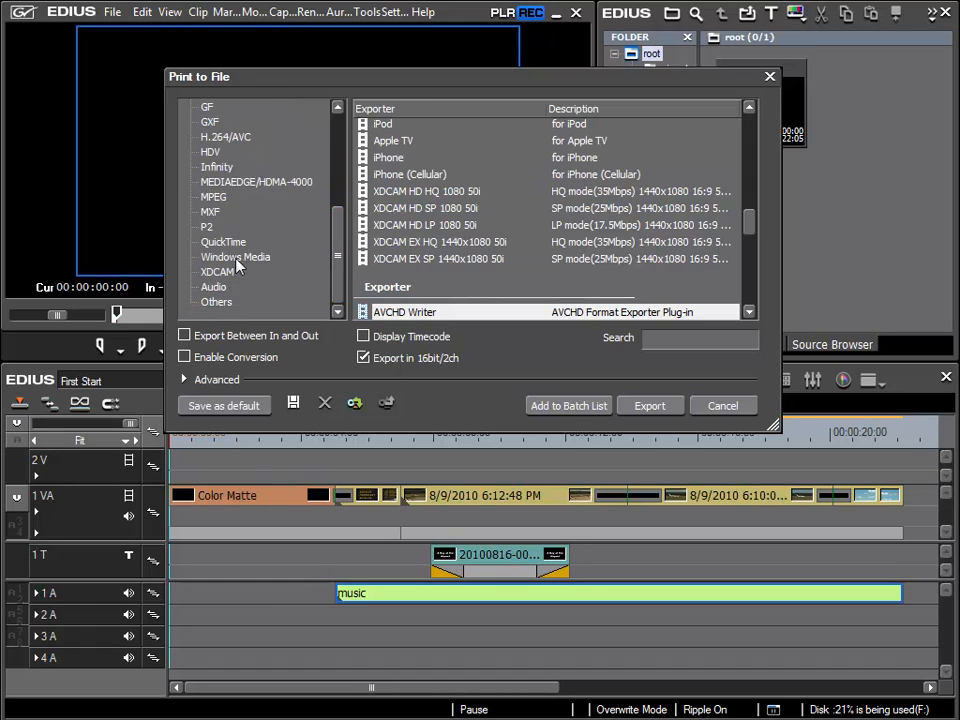
Step: Select the WindowsMediaVideo exporter under Windows Media and start the export to test.wmv
{"action": "left_click", "coordinate": [236, 256]}
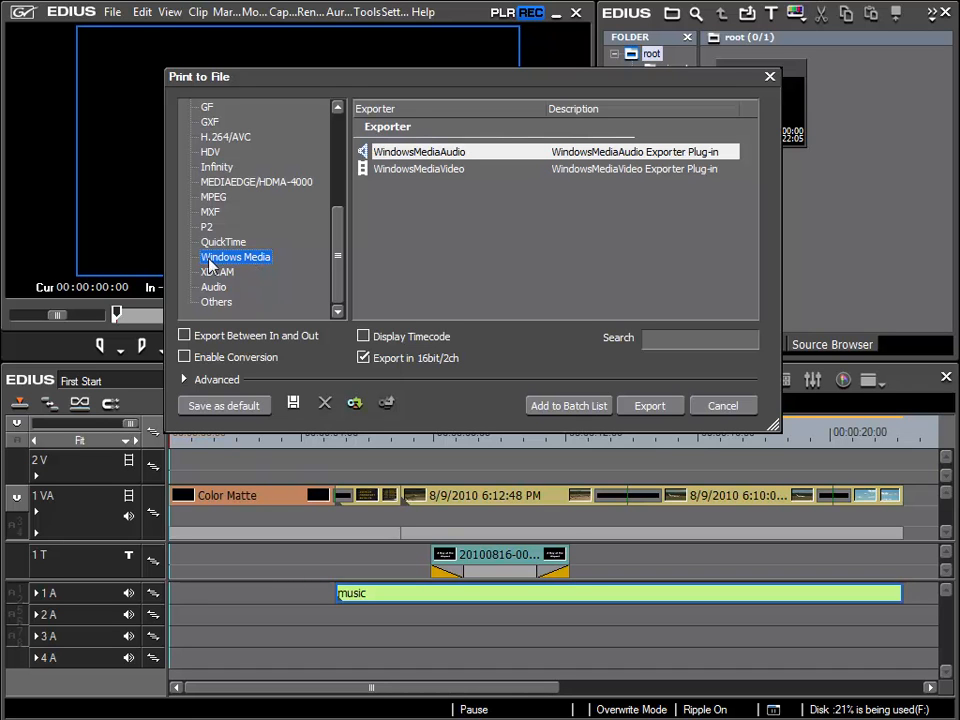
{"action": "mouse_move", "coordinate": [272, 268]}
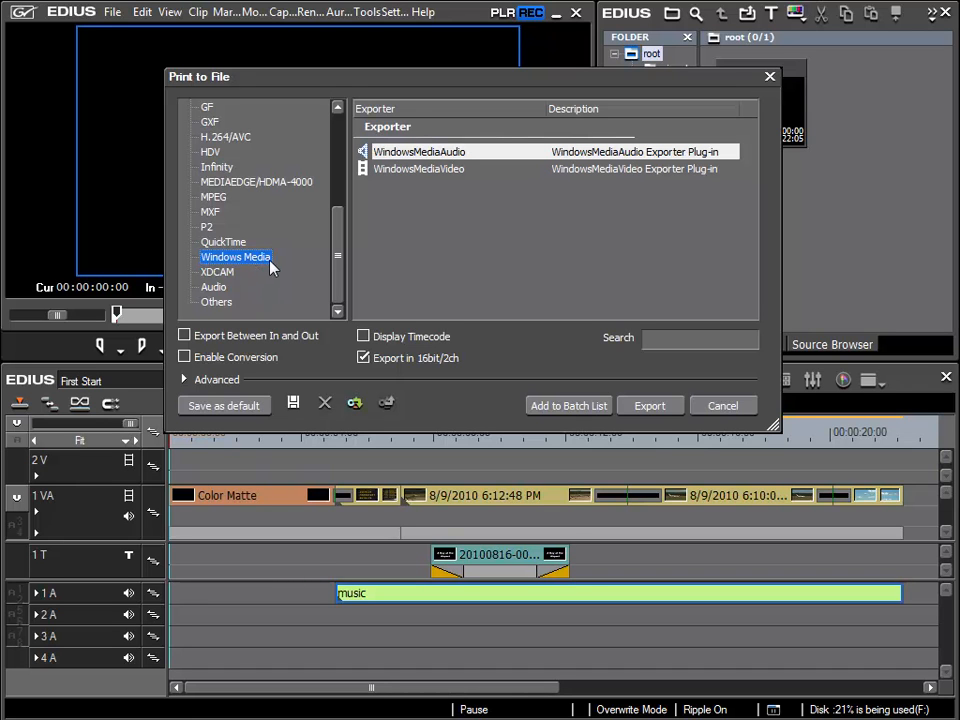
{"action": "mouse_move", "coordinate": [256, 264]}
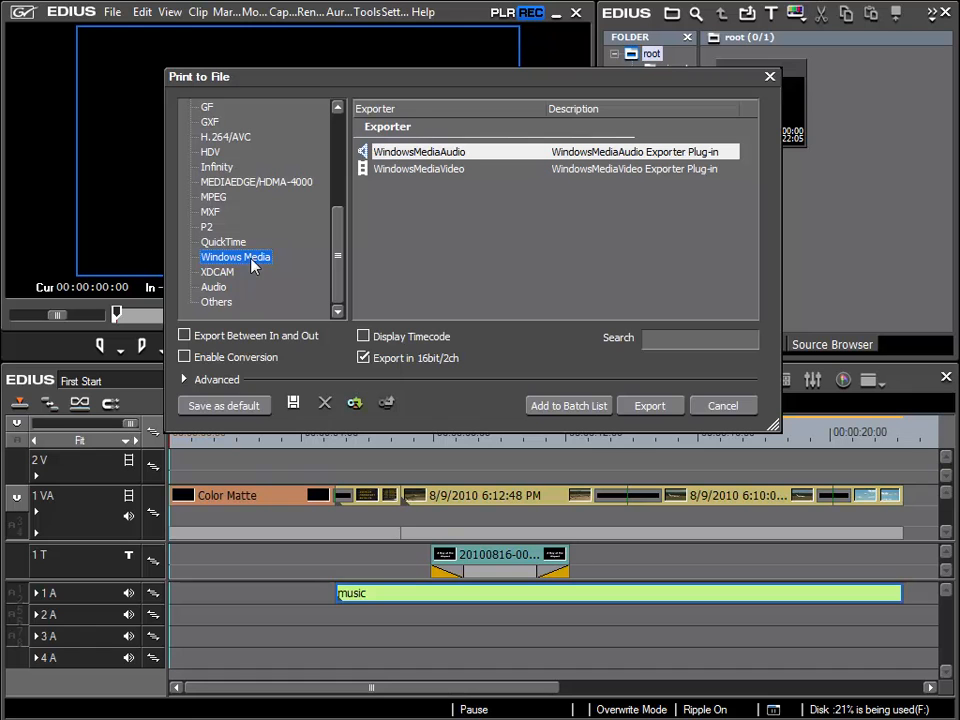
{"action": "mouse_move", "coordinate": [420, 178]}
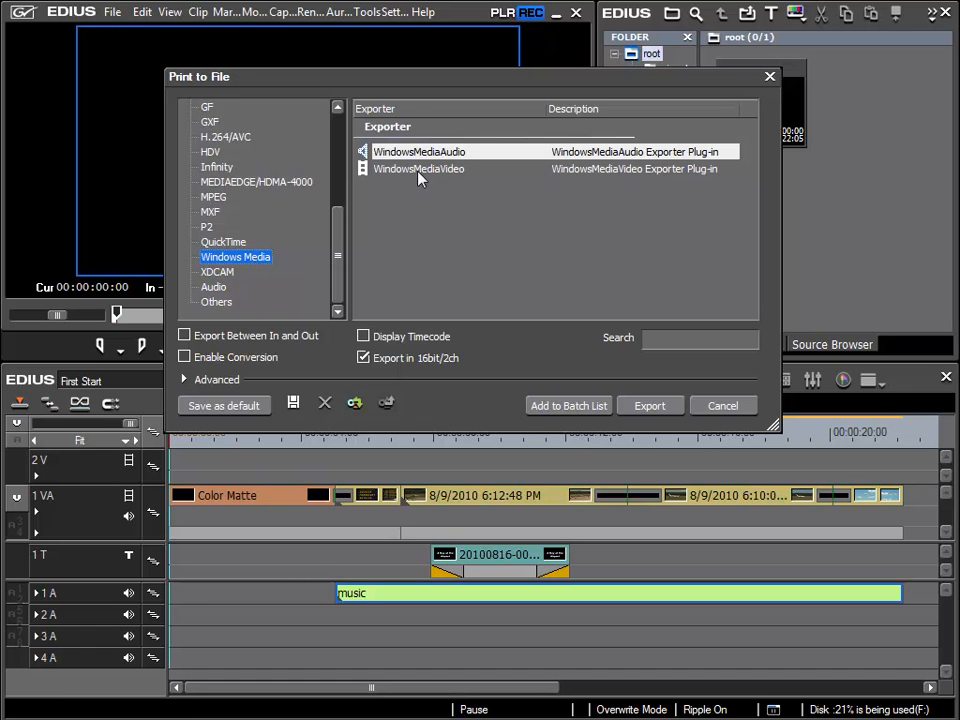
{"action": "left_click", "coordinate": [420, 168]}
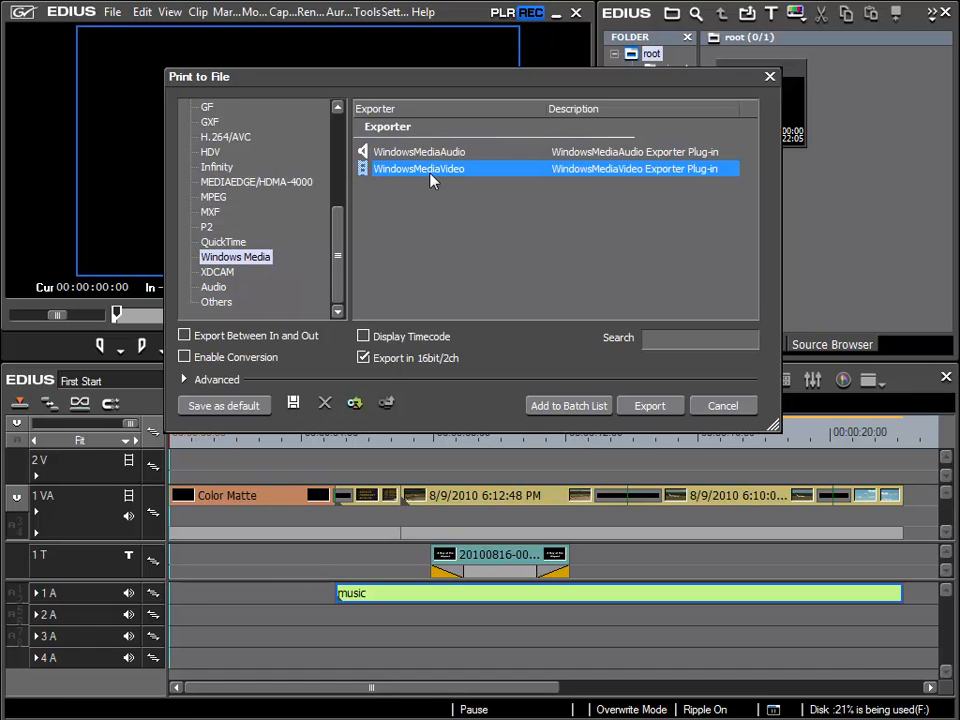
{"action": "mouse_move", "coordinate": [450, 172]}
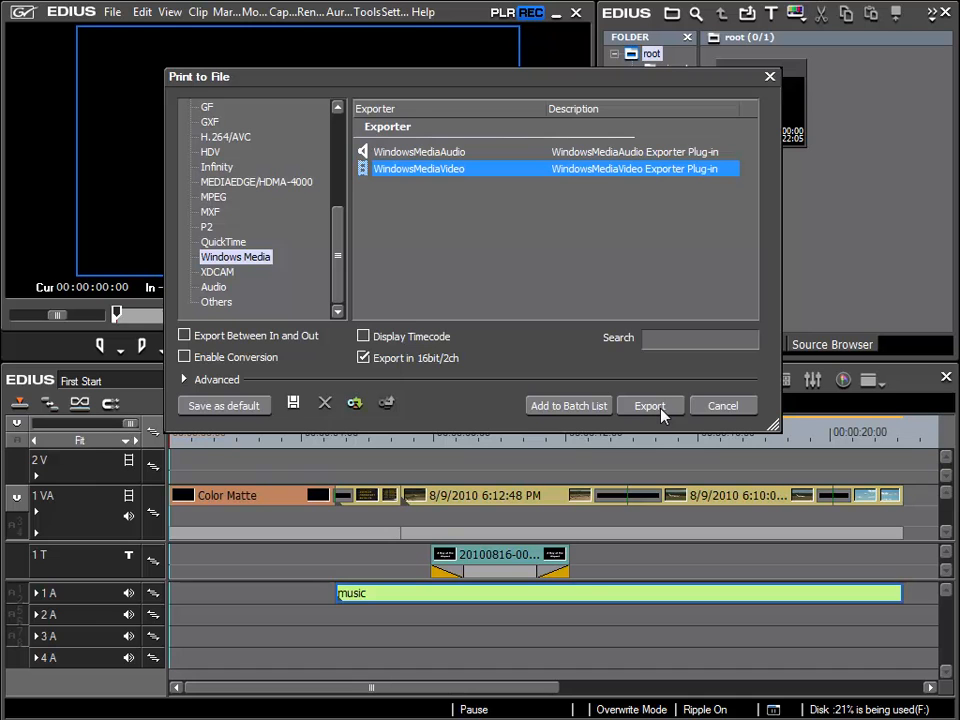
{"action": "mouse_move", "coordinate": [598, 328]}
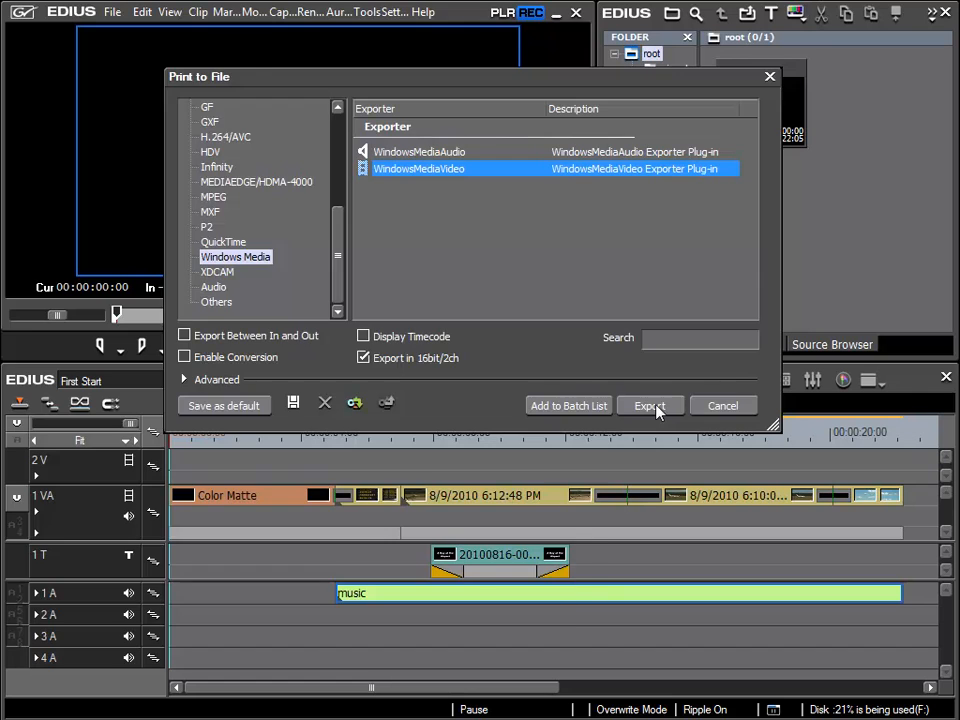
{"action": "left_click", "coordinate": [650, 404]}
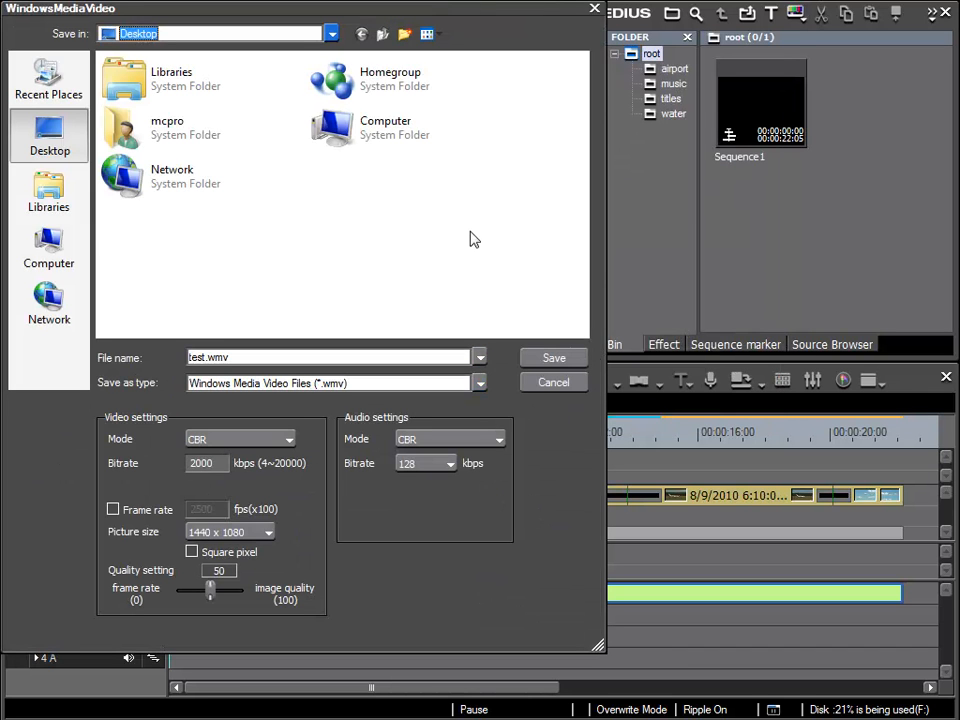
{"action": "mouse_move", "coordinate": [324, 206]}
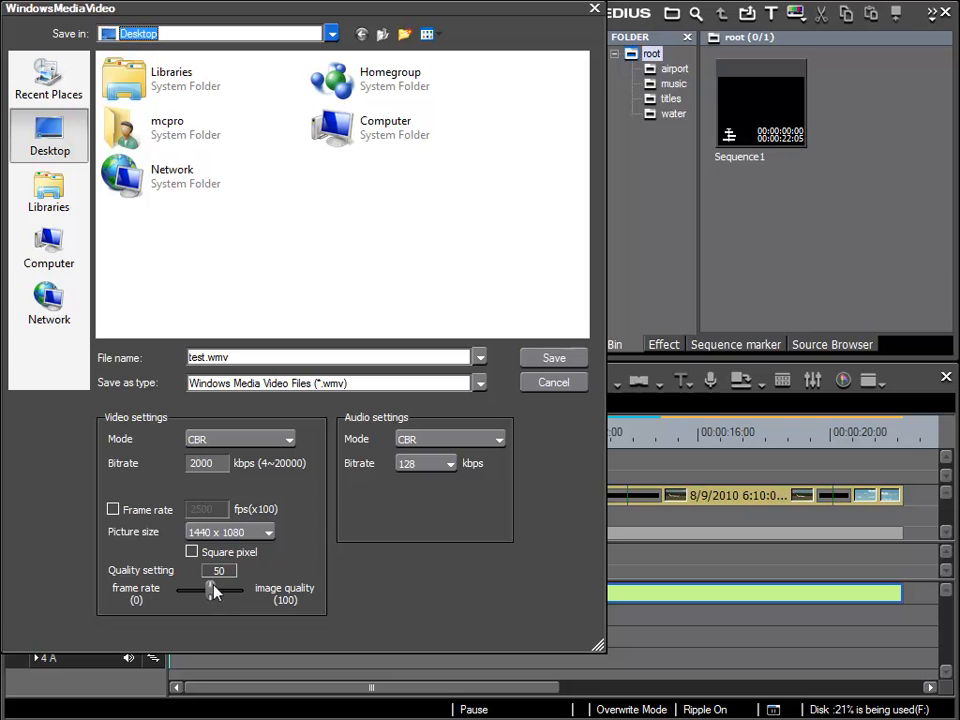
{"action": "mouse_move", "coordinate": [196, 560]}
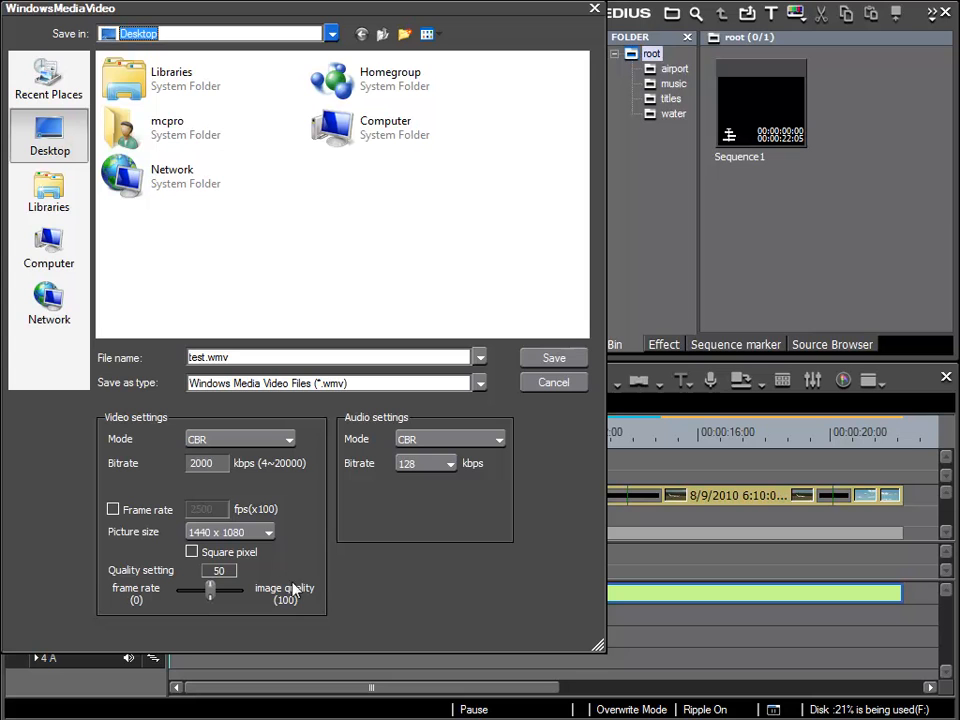
{"action": "mouse_move", "coordinate": [372, 576]}
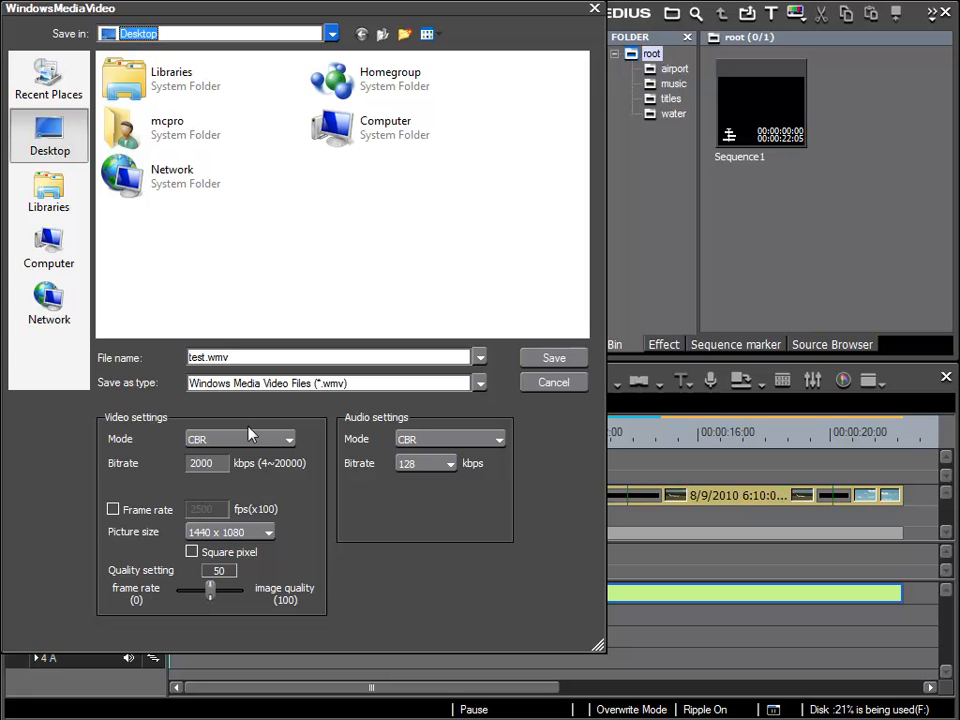
{"action": "mouse_move", "coordinate": [246, 418]}
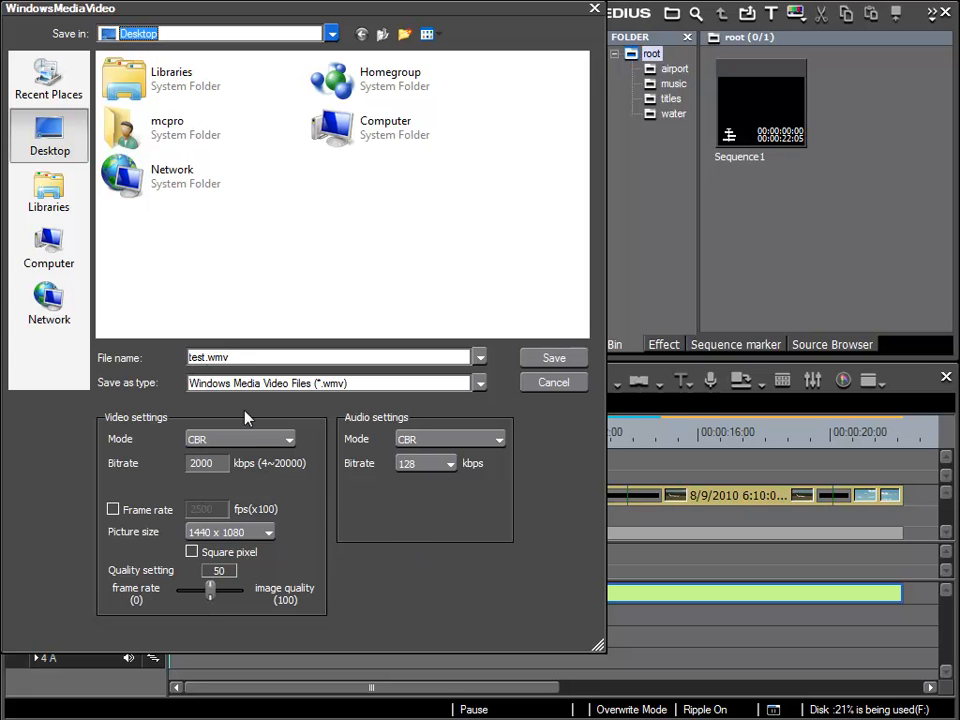